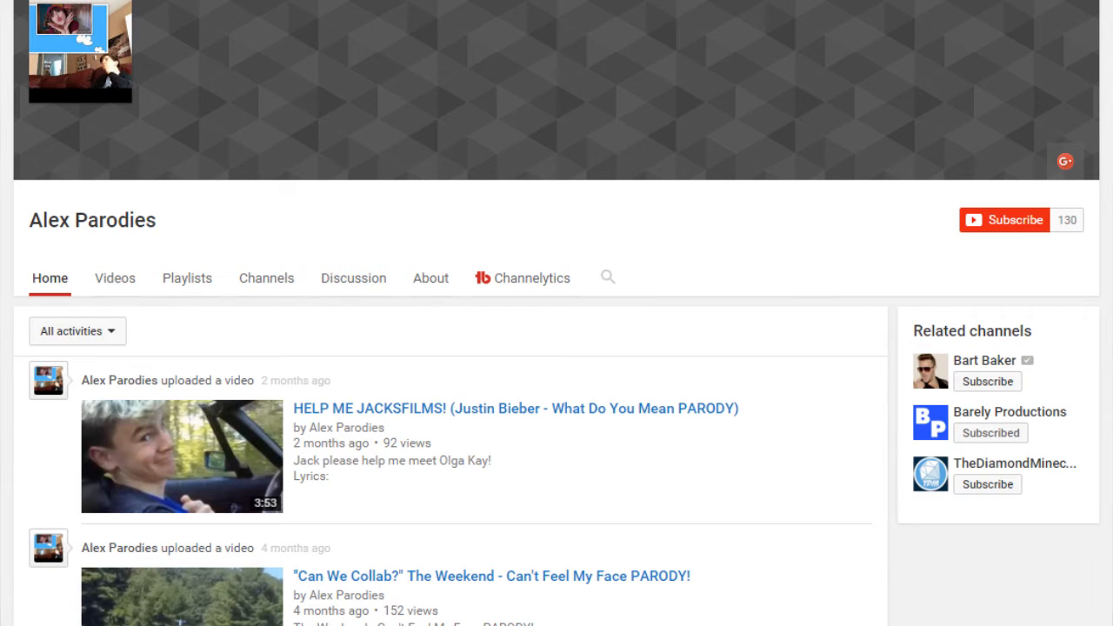
Step: Scroll the parody lyrics down past the verses until the "Because I'm fat" chorus shows
{"action": "left_click", "coordinate": [181, 456]}
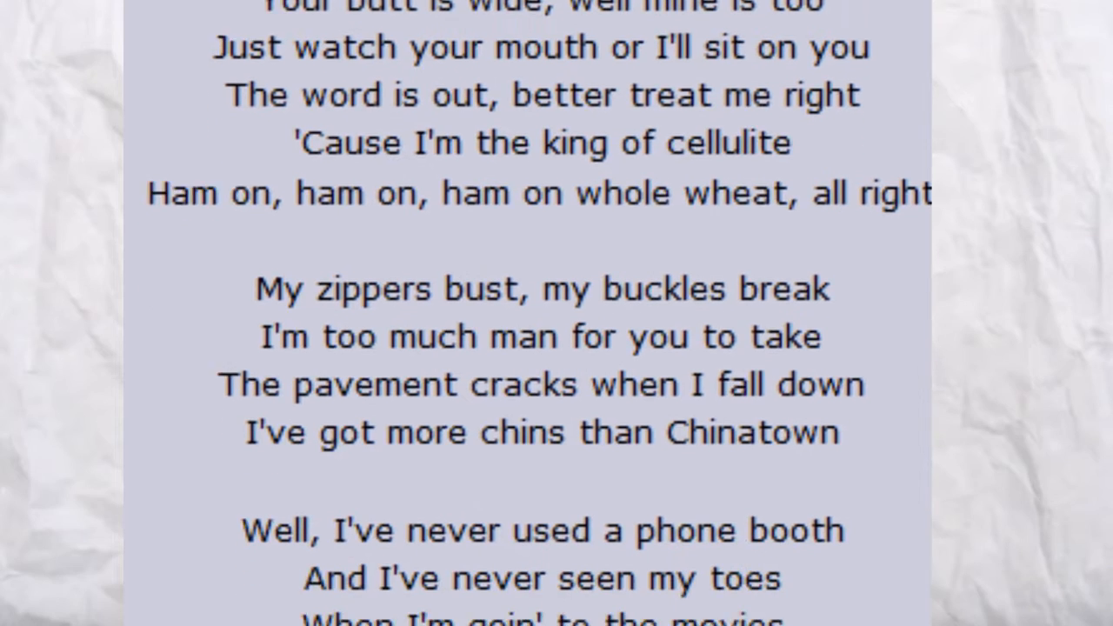
{"action": "scroll", "scroll_direction": "down", "scroll_amount": 3}
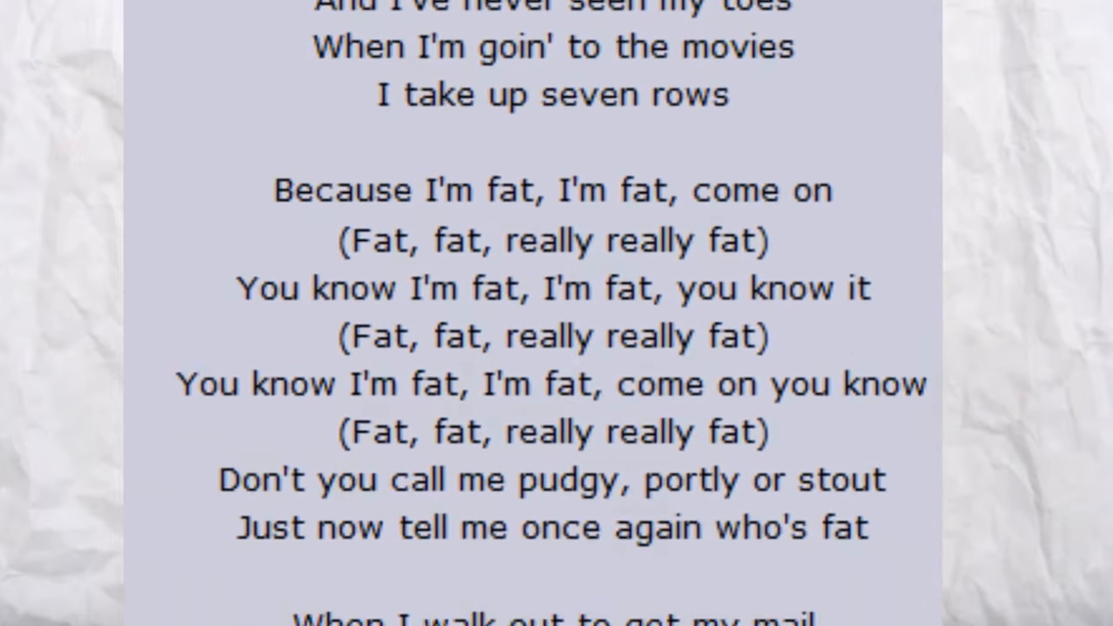